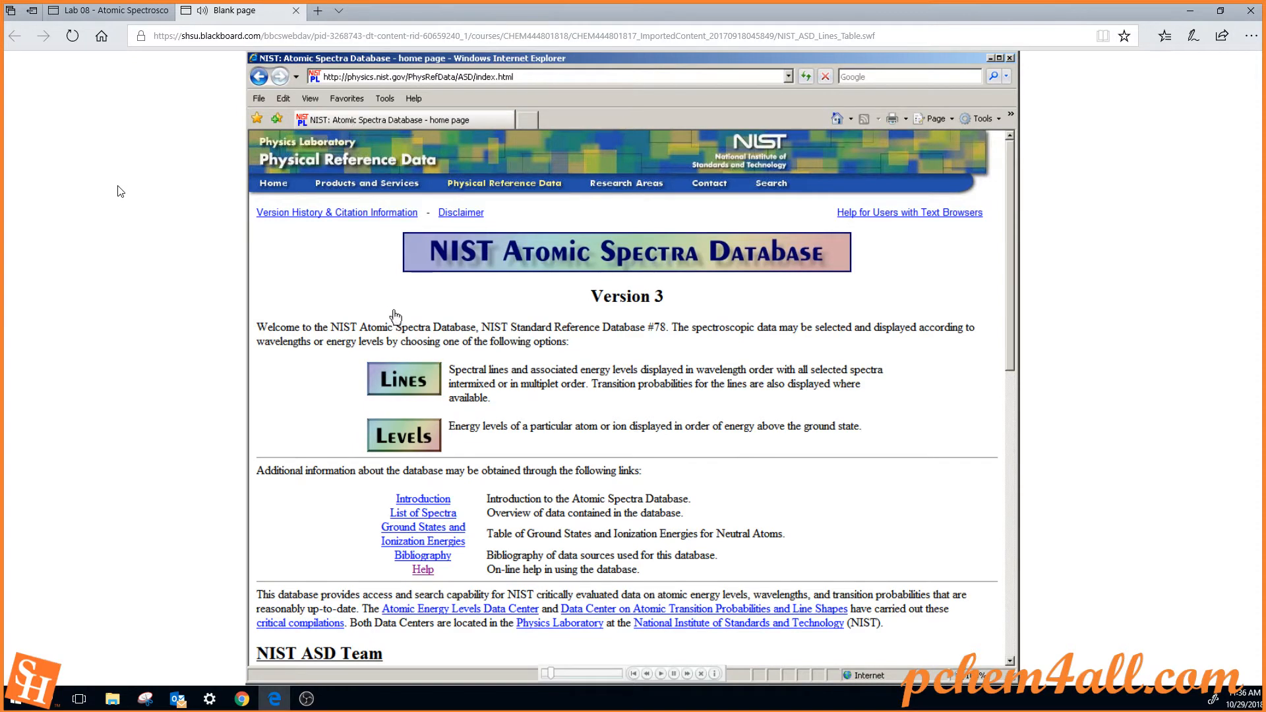
Open the Lines Form from the ASD home page to search for spectral lines.
{"action": "left_click", "coordinate": [403, 378]}
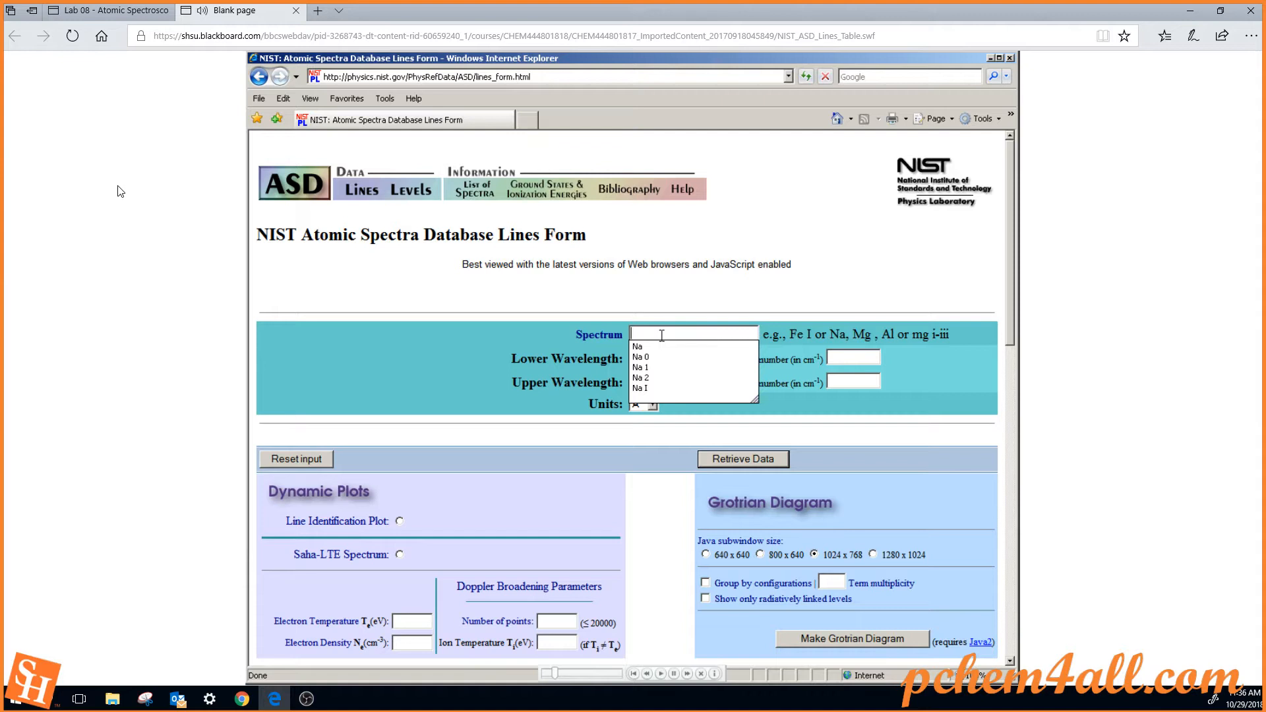
Enter spectrum Na with lower wavelength 587, upper 591, and units set to nm.
{"action": "type", "text": "N"}
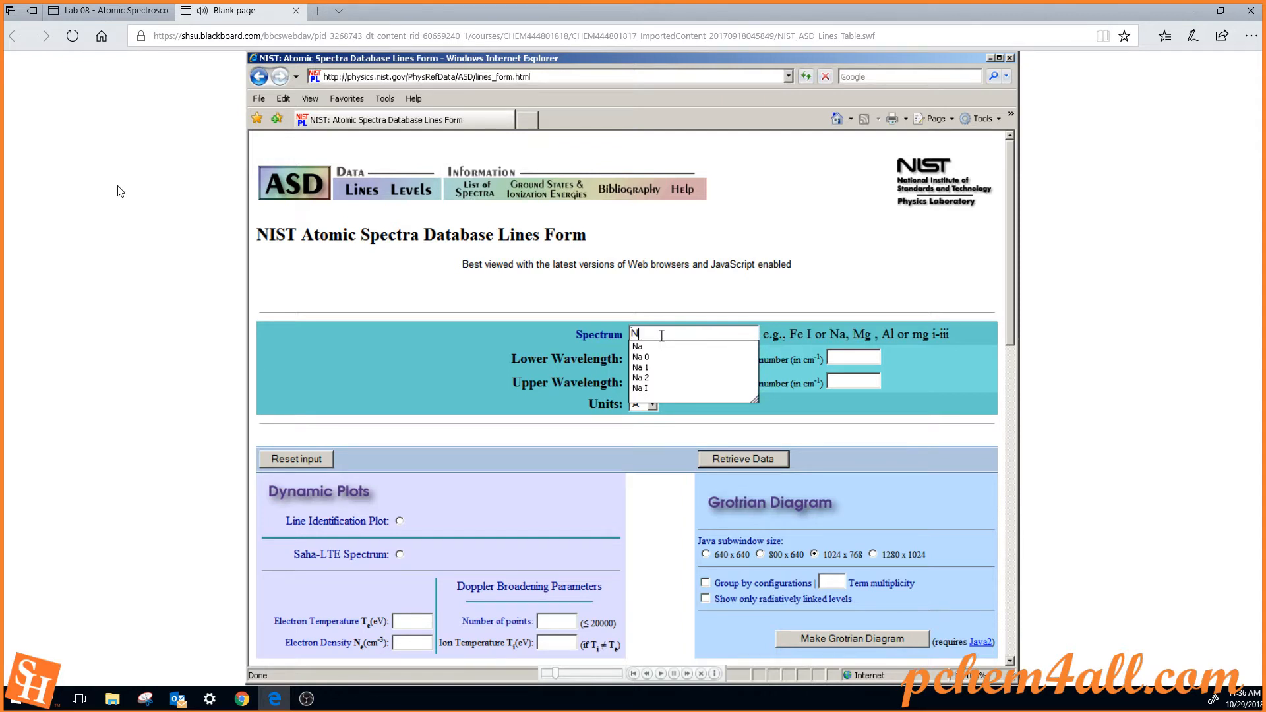
{"action": "type", "text": "a"}
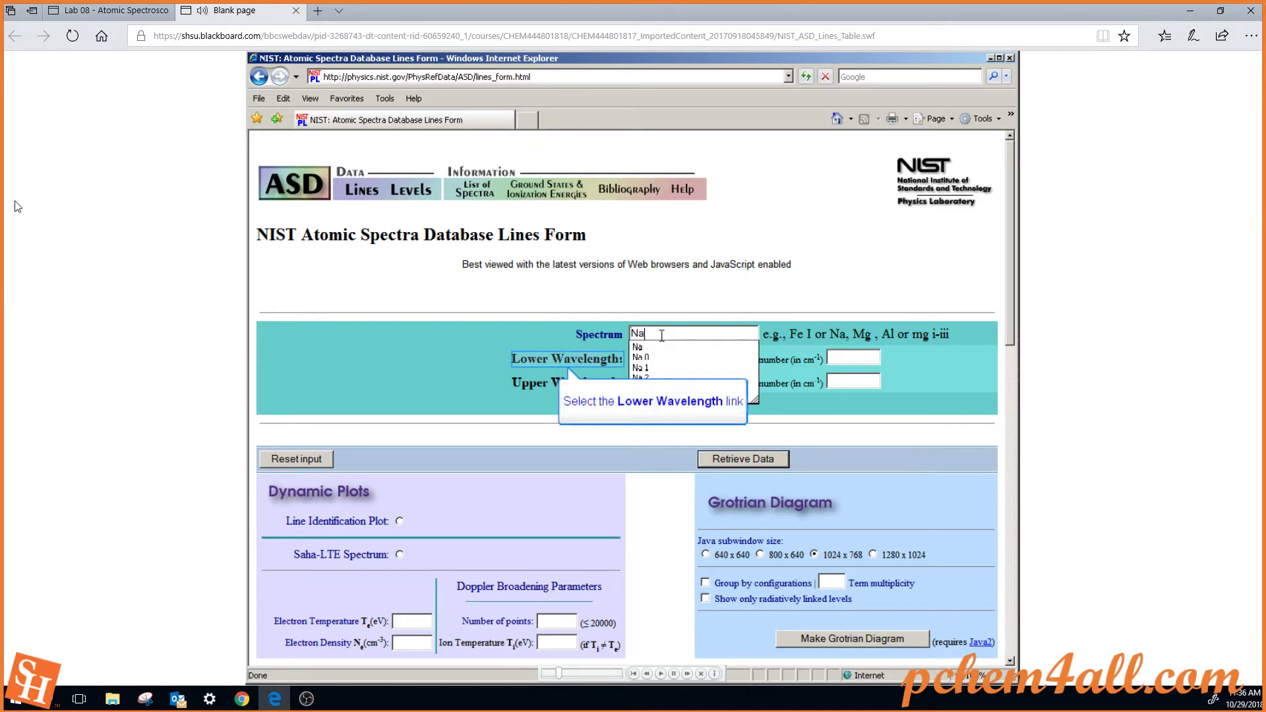
{"action": "left_click", "coordinate": [657, 359]}
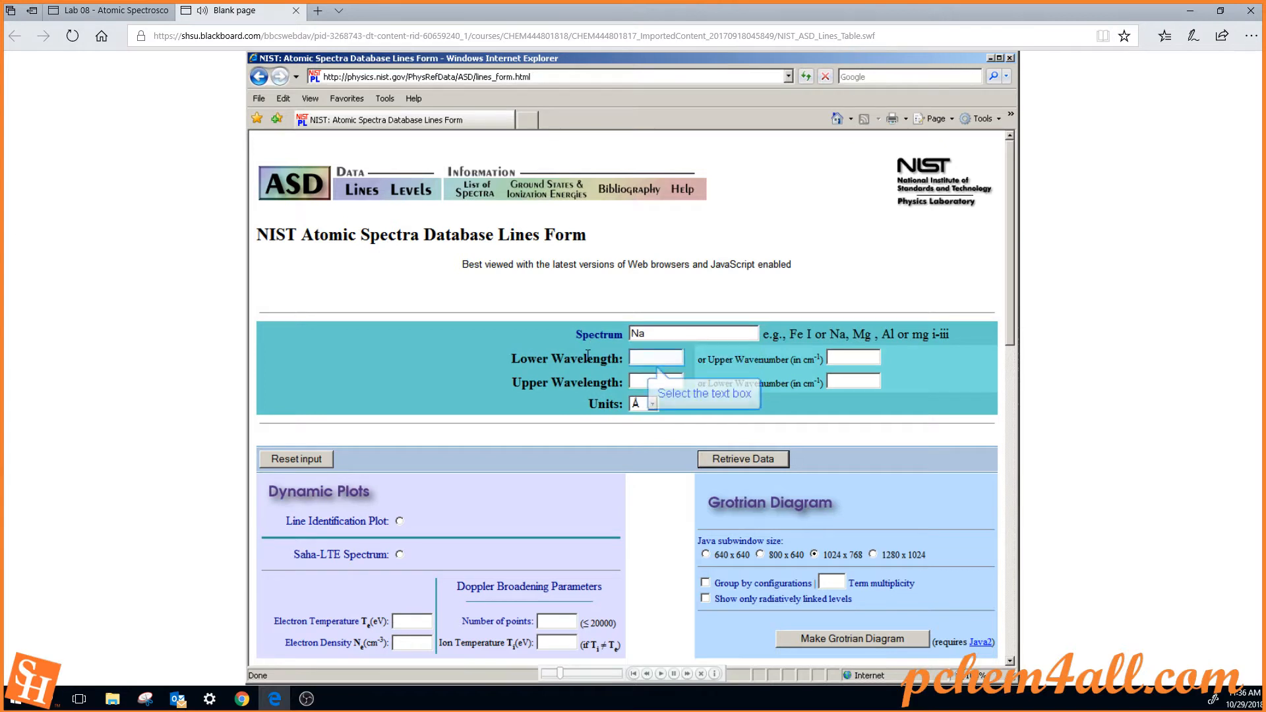
{"action": "left_click", "coordinate": [656, 357]}
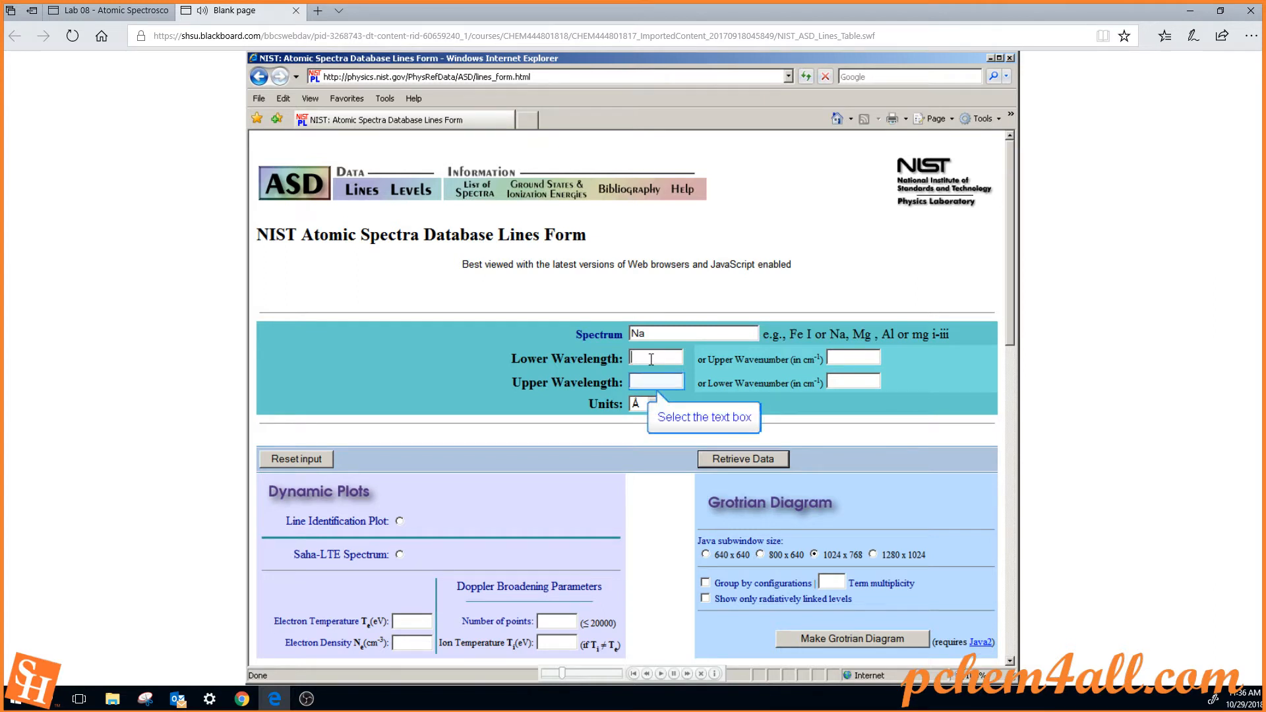
{"action": "type", "text": "587"}
{"action": "left_click", "coordinate": [656, 382]}
{"action": "type", "text": "59"}
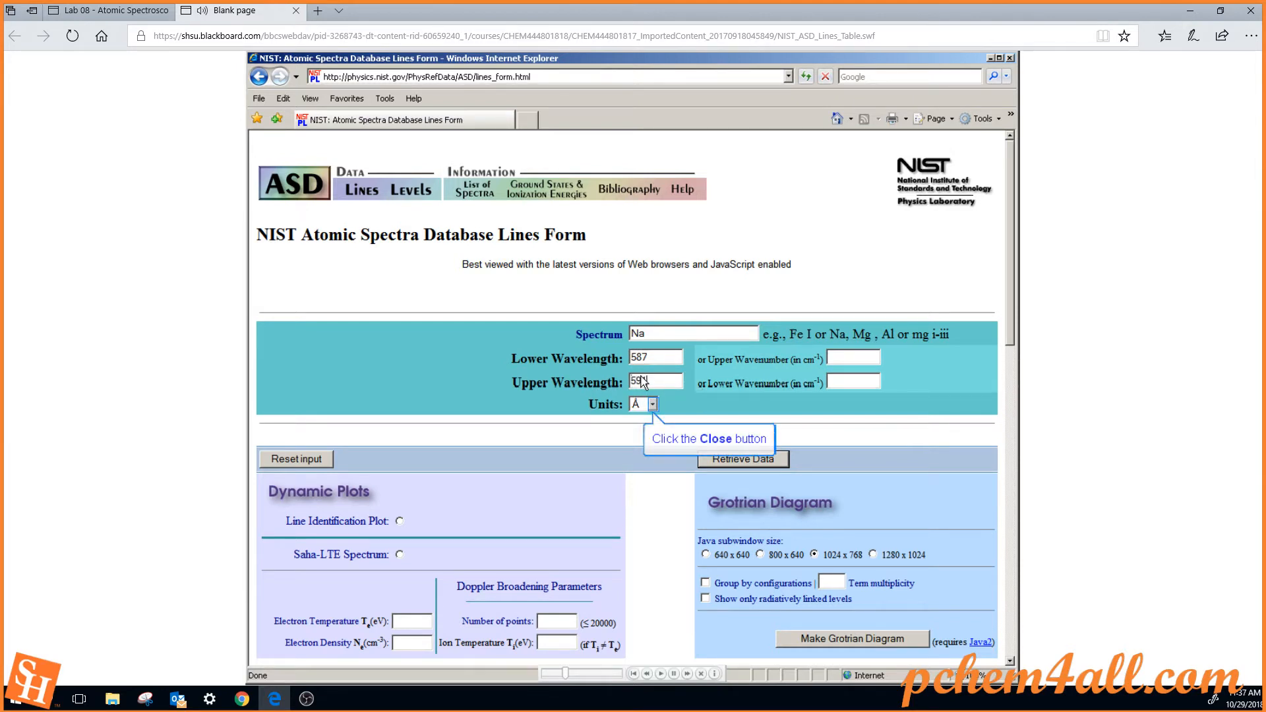
{"action": "left_click", "coordinate": [653, 404]}
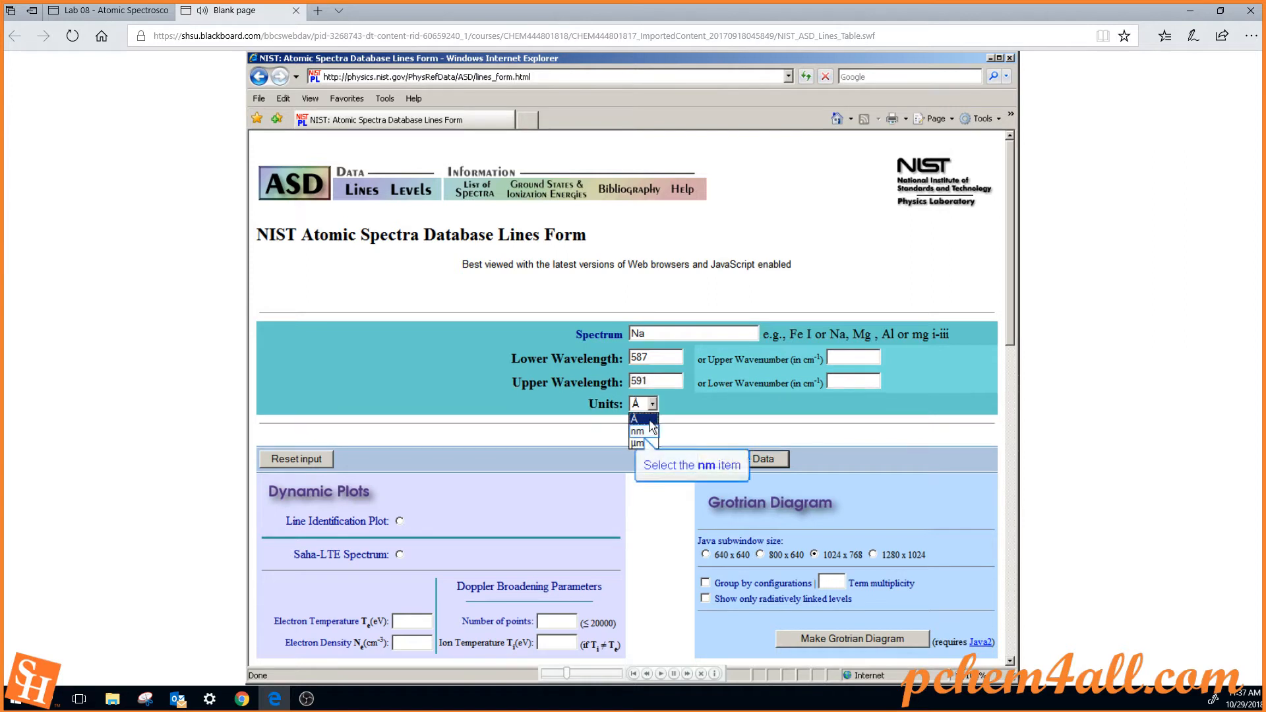
{"action": "left_click", "coordinate": [637, 431]}
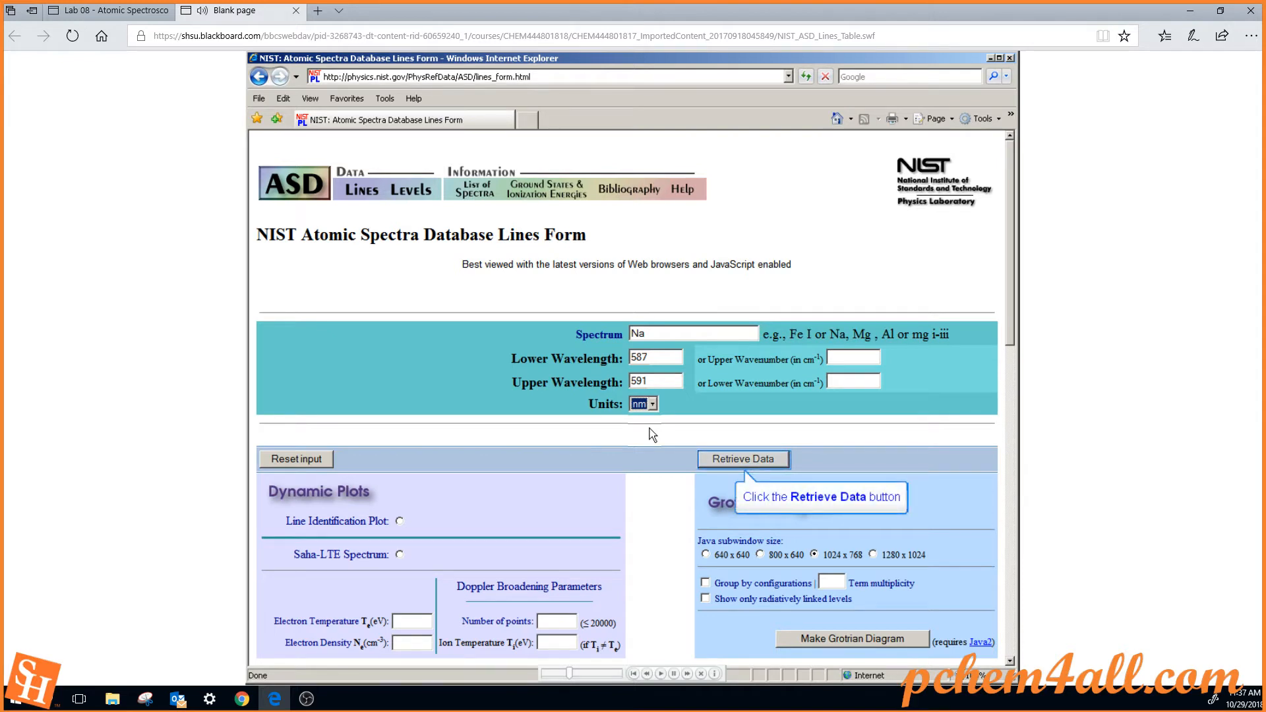
Retrieve the data and bring the table of six Na lines between 587 and 591 nm into view.
{"action": "left_click", "coordinate": [741, 459]}
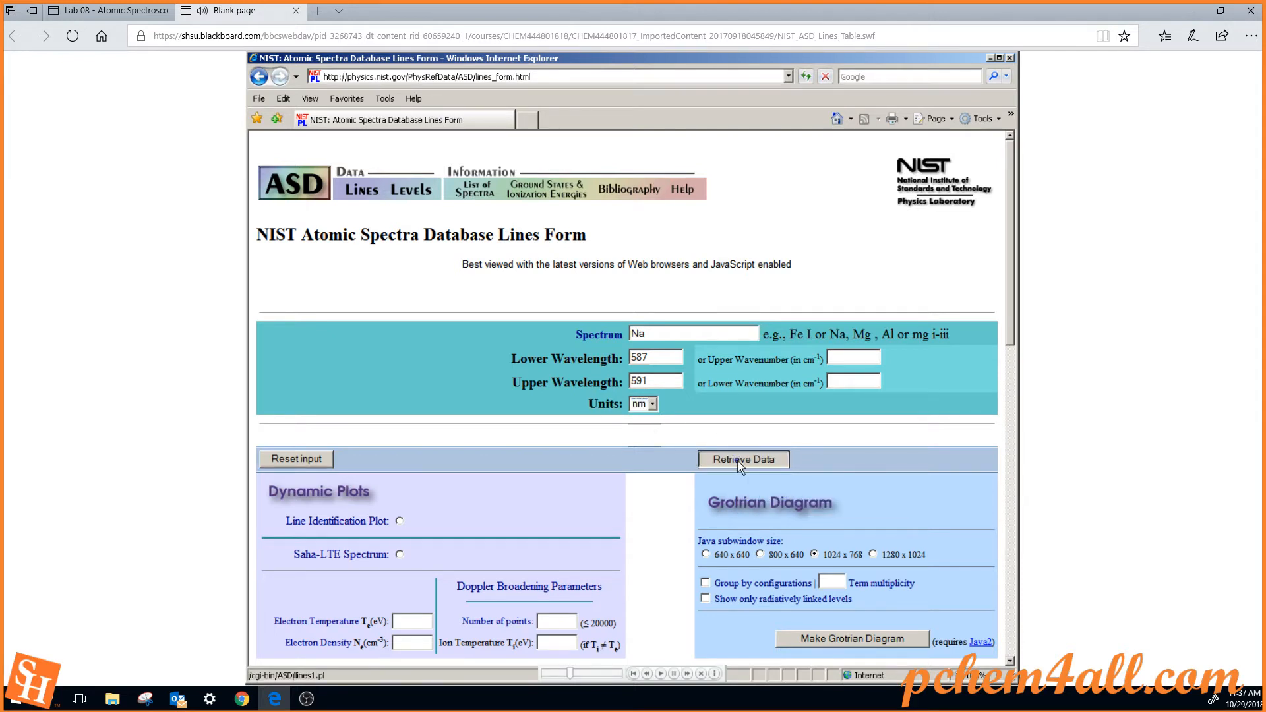
{"action": "left_click", "coordinate": [742, 459]}
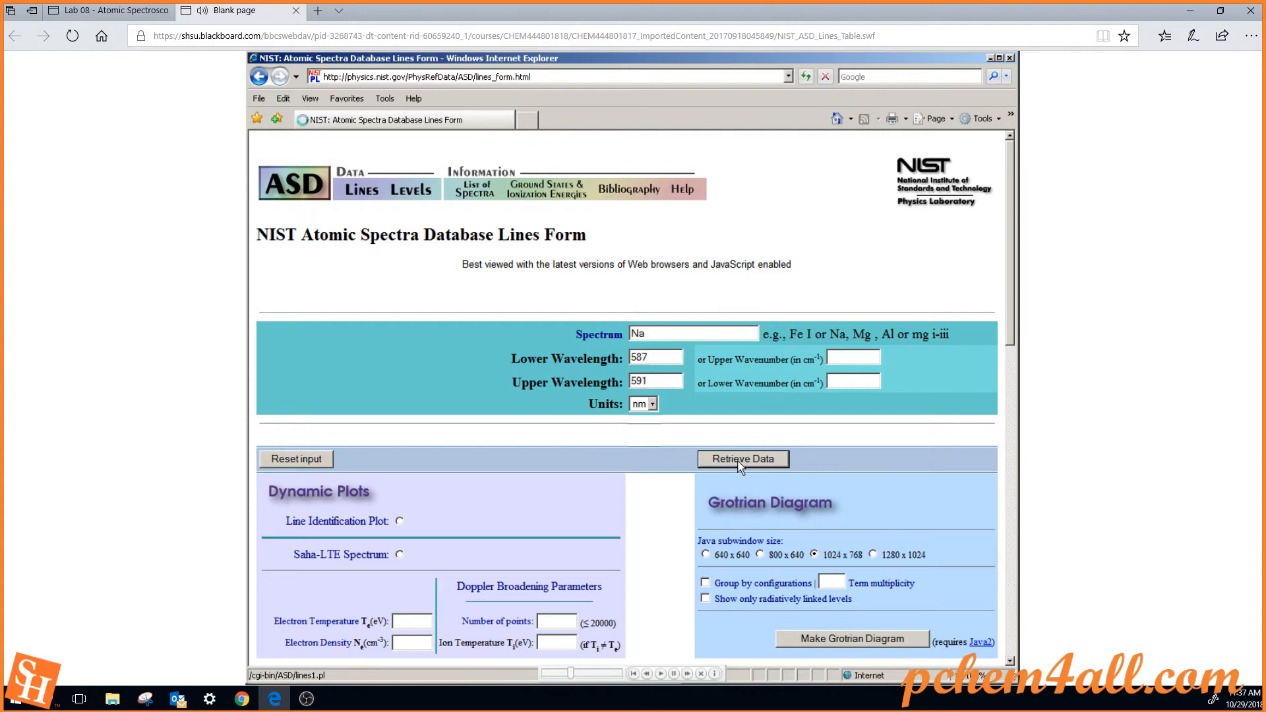
{"action": "left_click", "coordinate": [742, 459]}
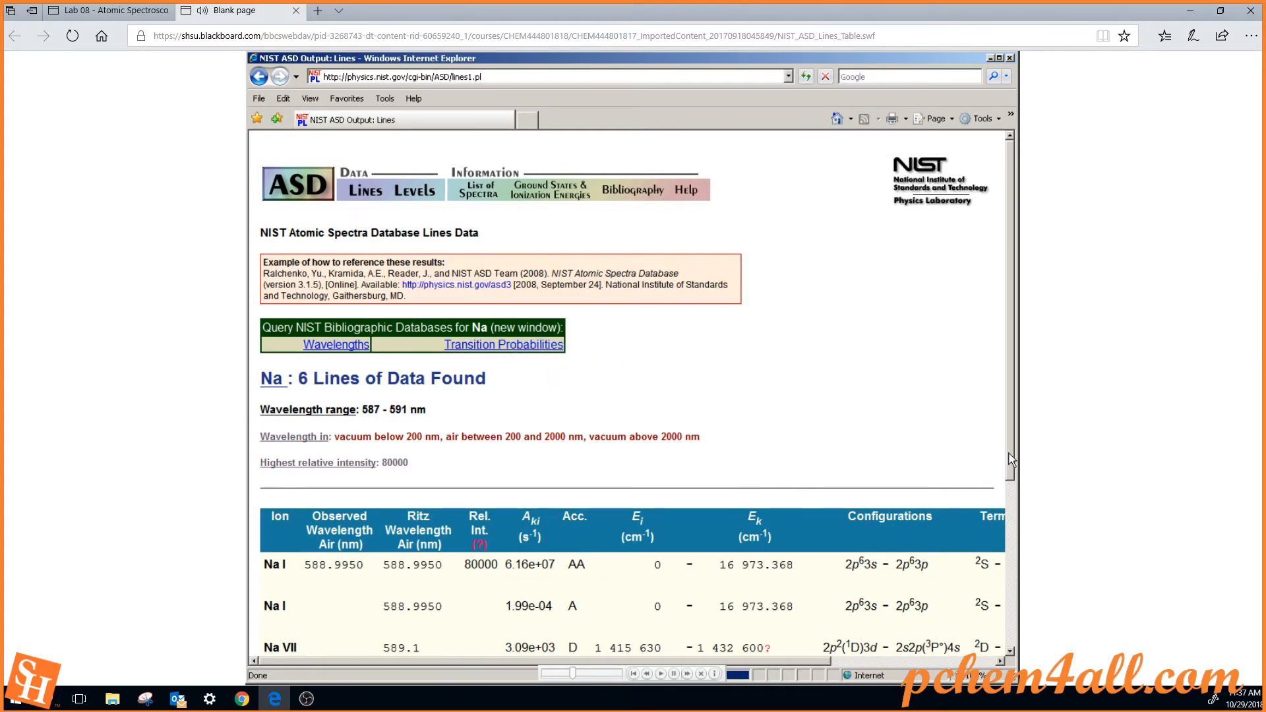
{"action": "scroll", "scroll_direction": "down", "scroll_amount": 3}
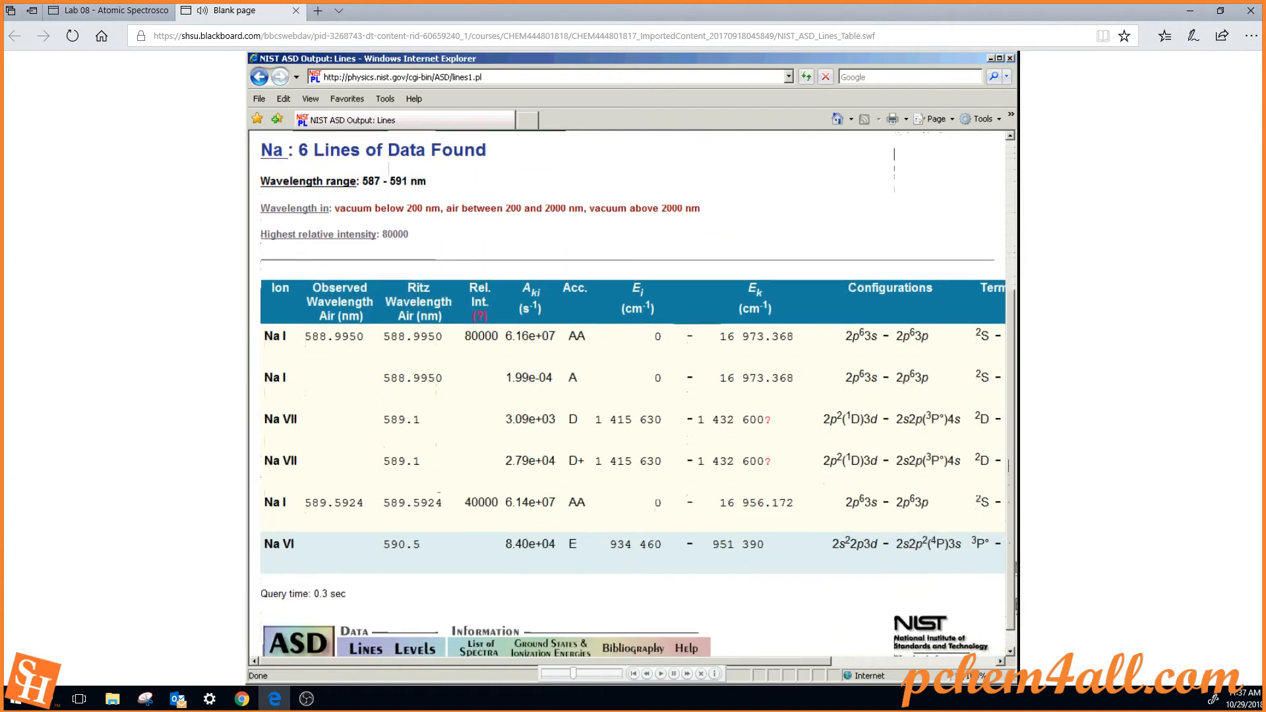
{"action": "scroll", "scroll_direction": "down", "scroll_amount": 3}
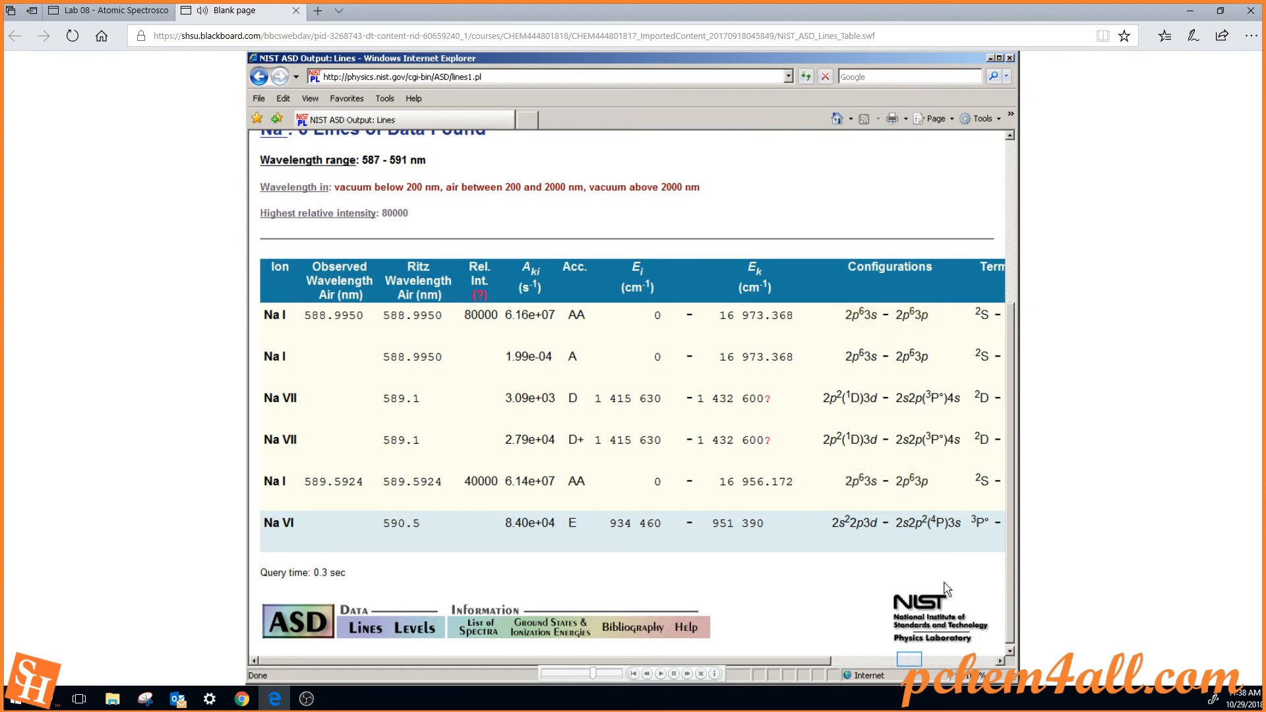
{"action": "mouse_move", "coordinate": [926, 595]}
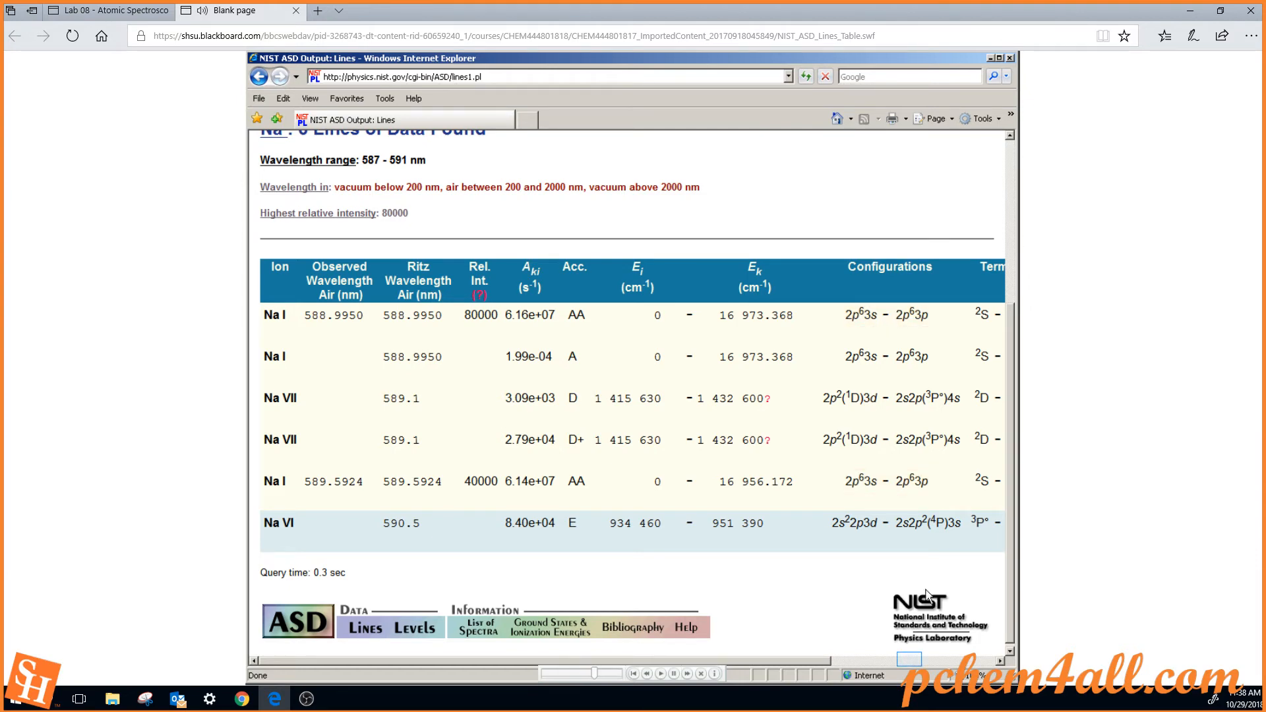
{"action": "scroll", "scroll_direction": "right", "scroll_amount": 3}
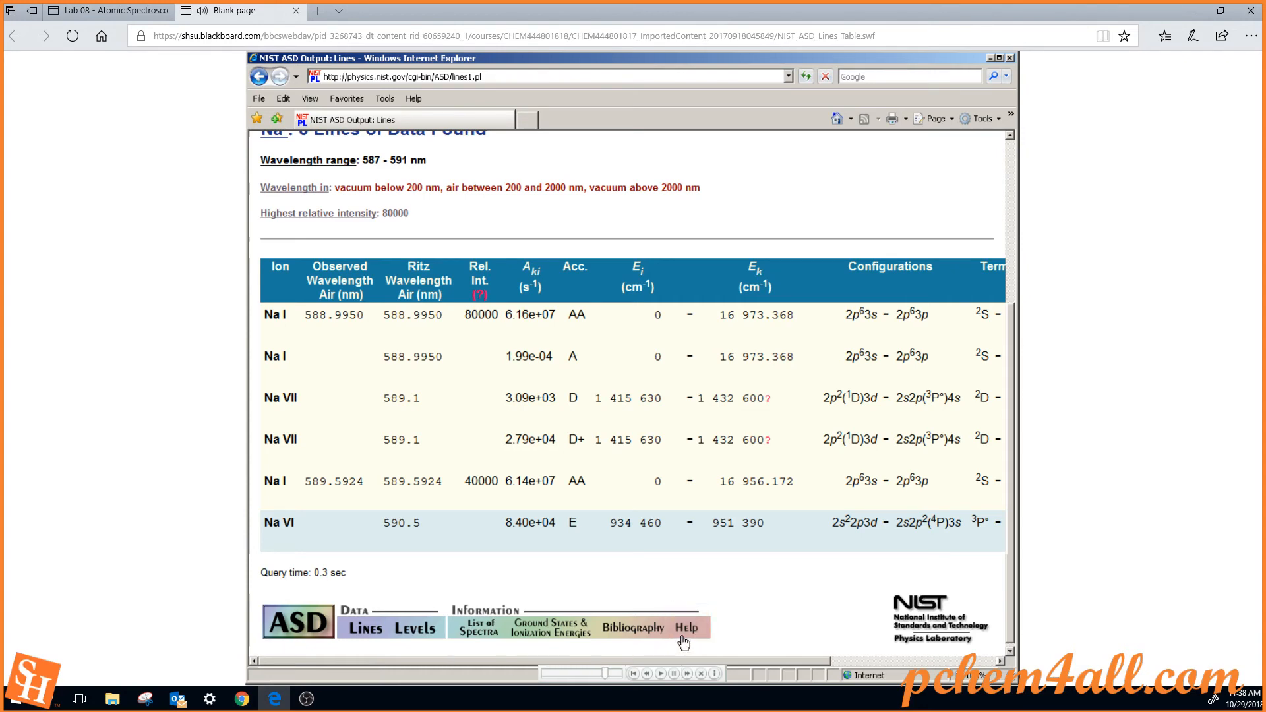
{"action": "left_click", "coordinate": [686, 628]}
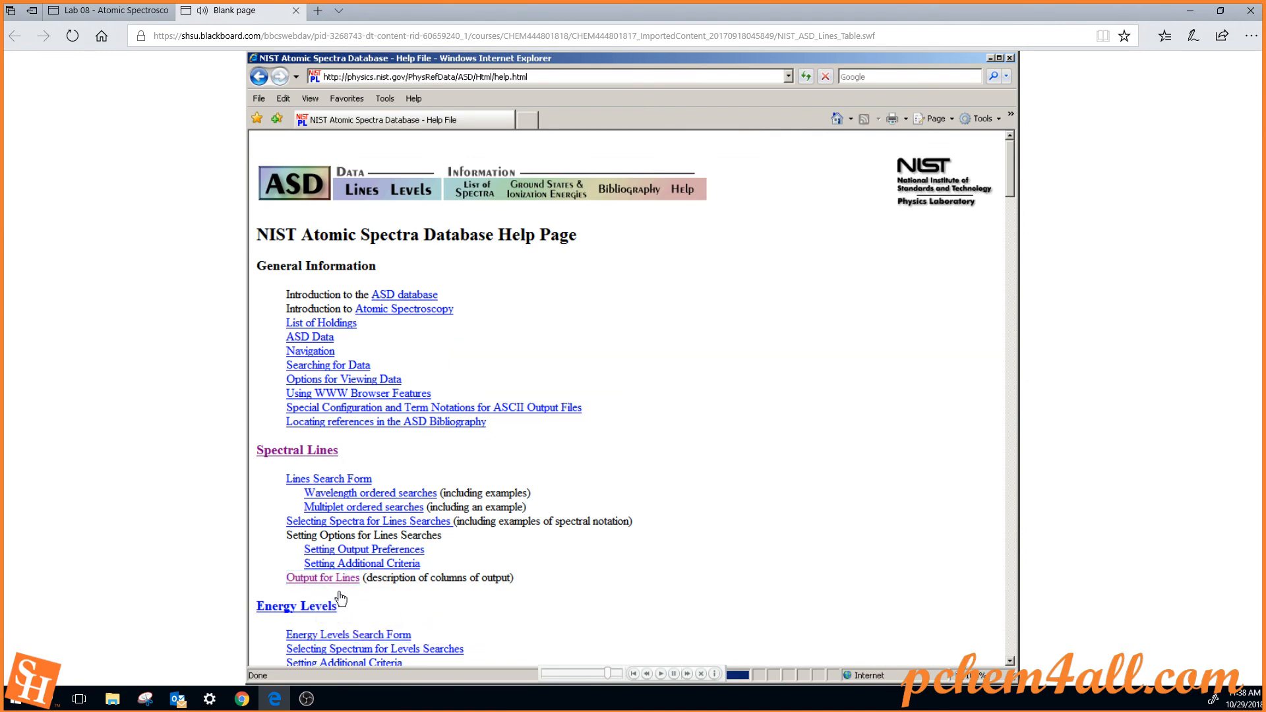
{"action": "left_click", "coordinate": [322, 578]}
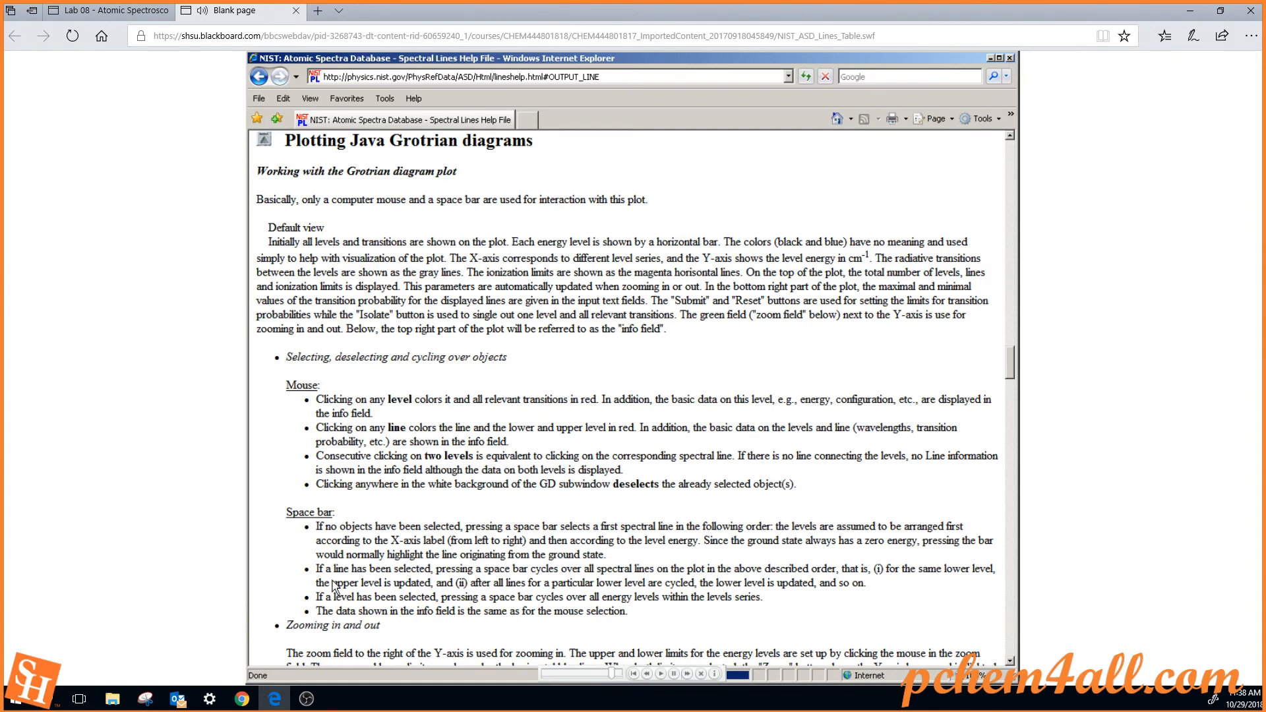
{"action": "left_click", "coordinate": [260, 77]}
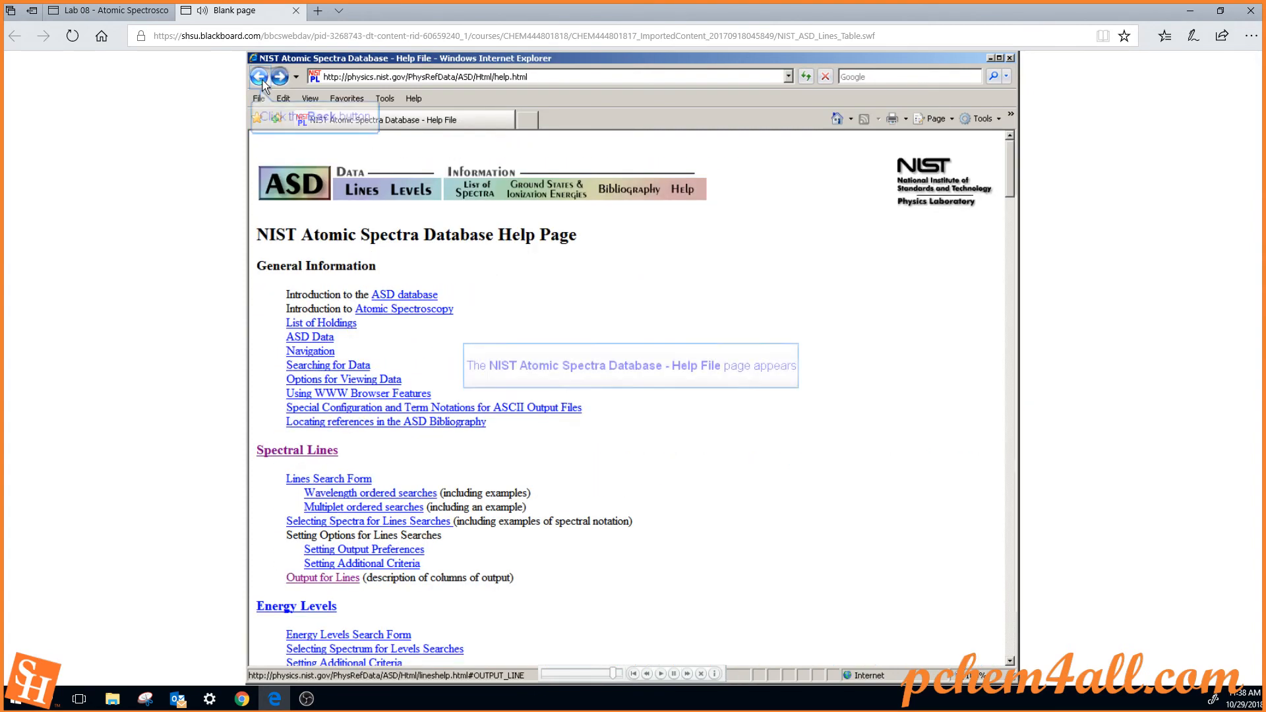
{"action": "left_click", "coordinate": [260, 75]}
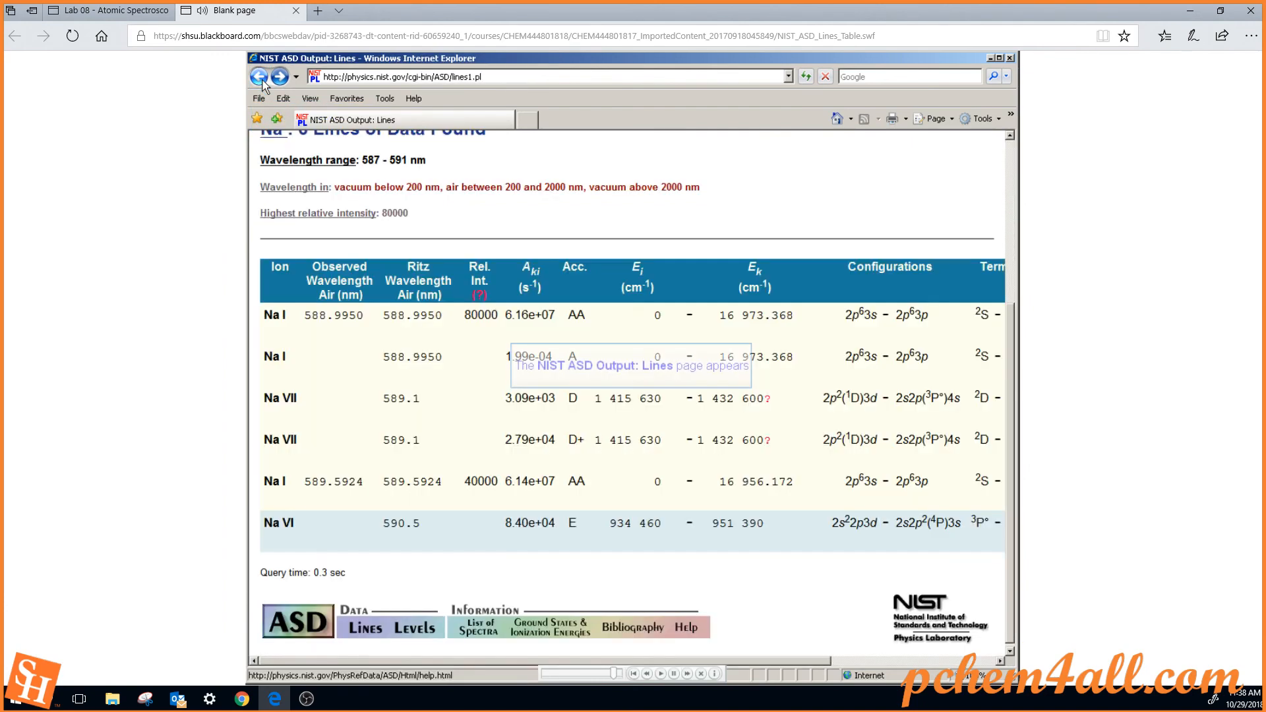